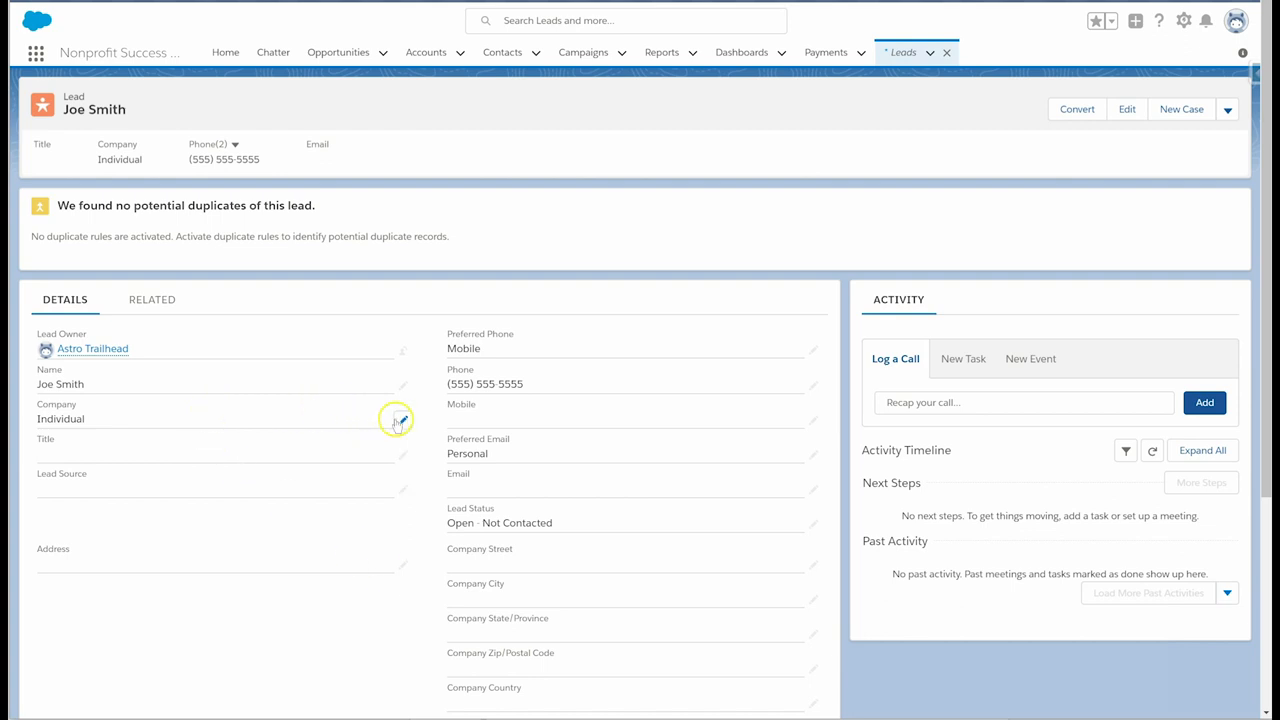
Set the Company field on Joe Smith's lead to Individual and save it.
click(396, 420)
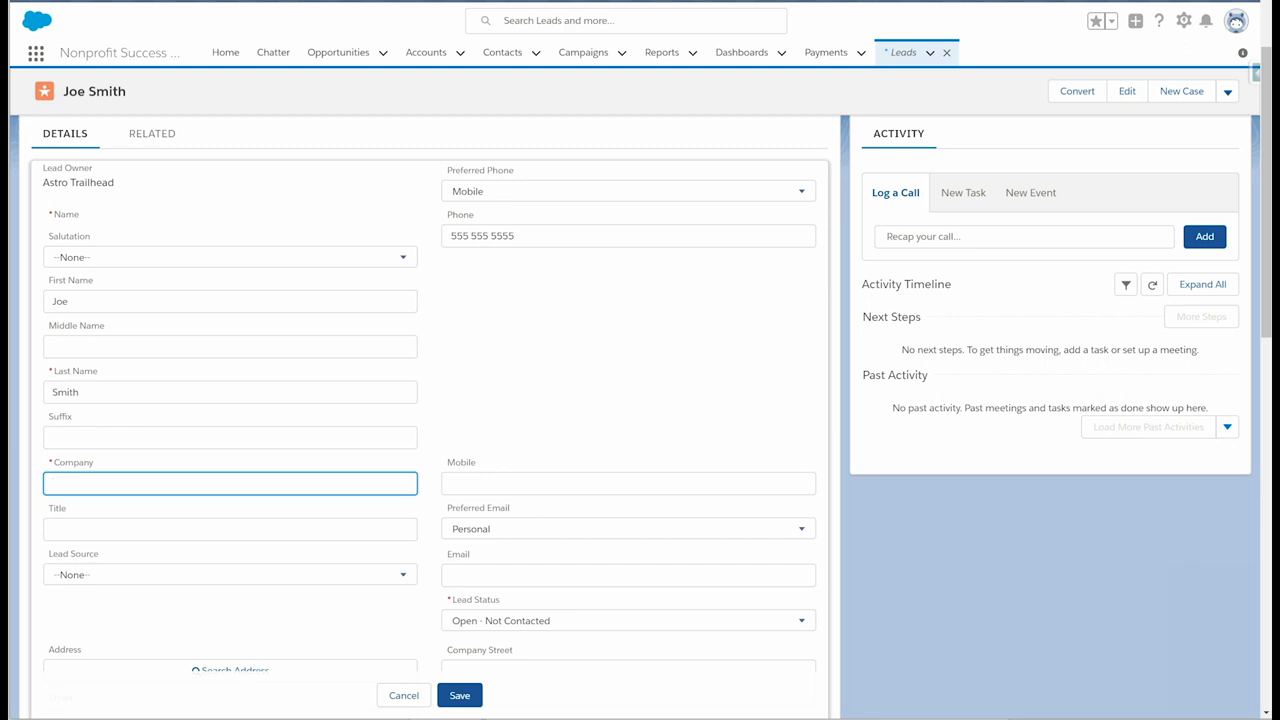
text(Individual)
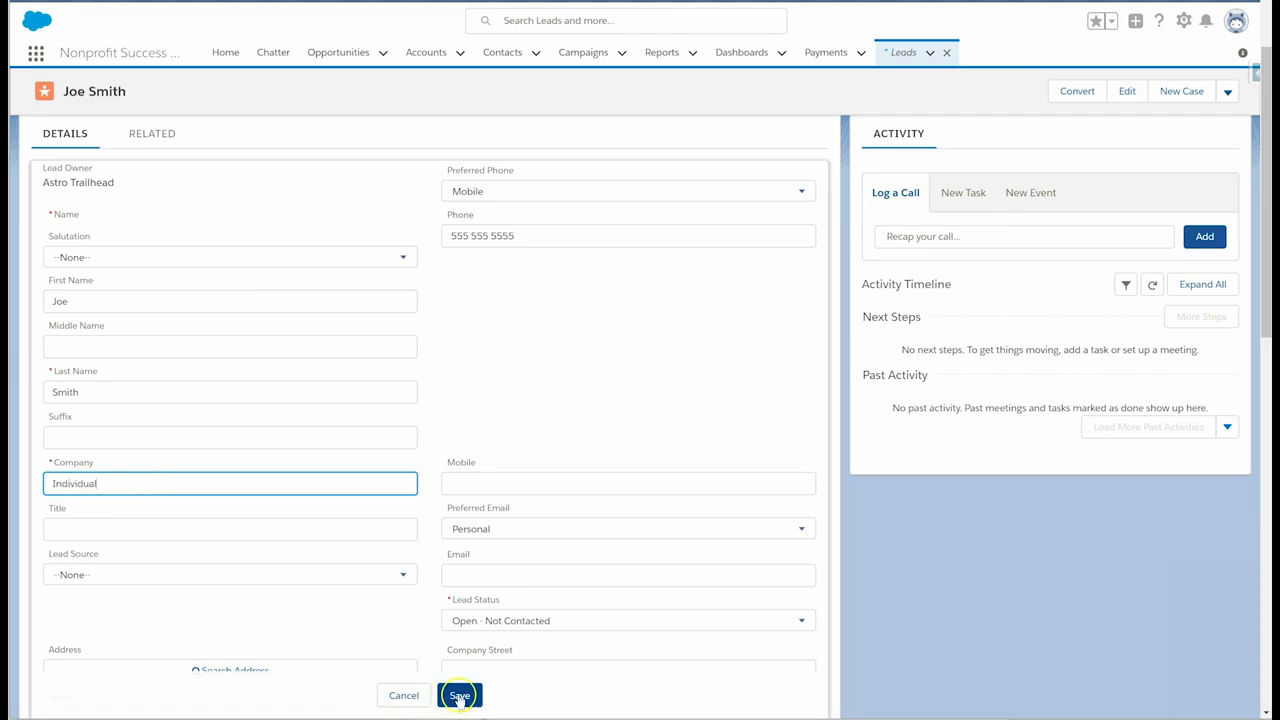
click(460, 696)
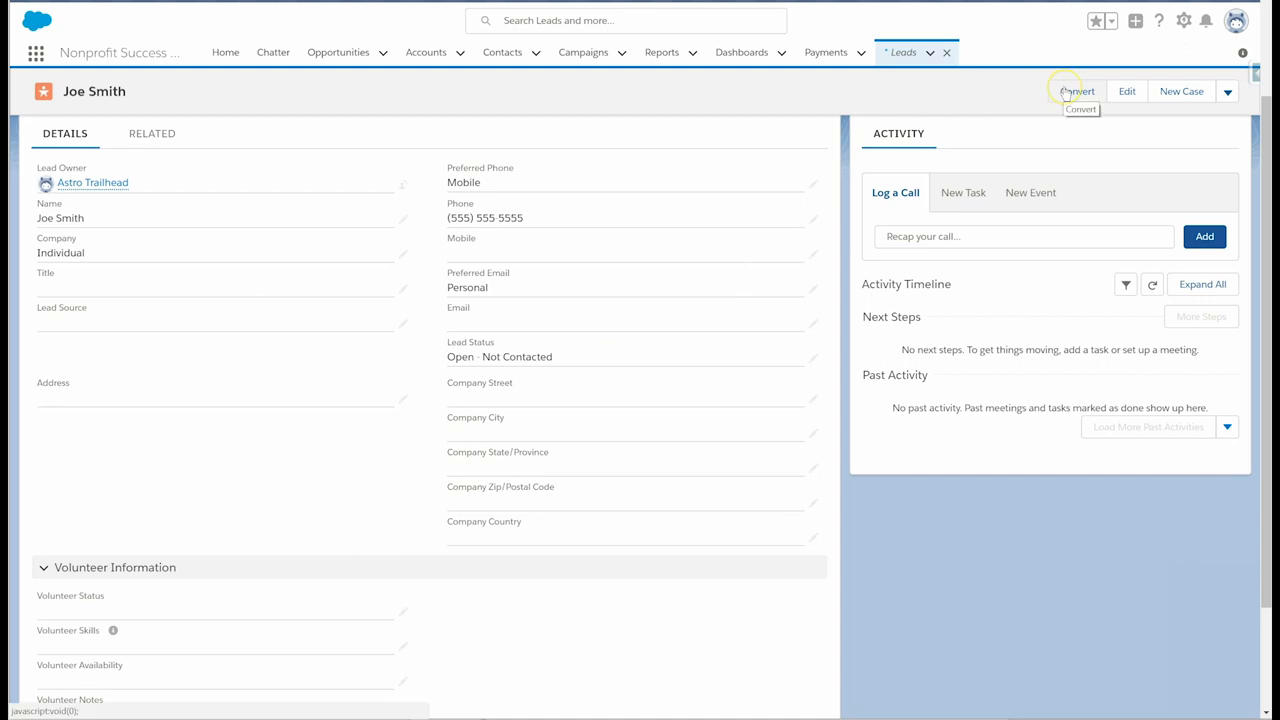
Begin converting Joe Smith, emailing the owner and creating a new Joe Smith contact.
click(1078, 92)
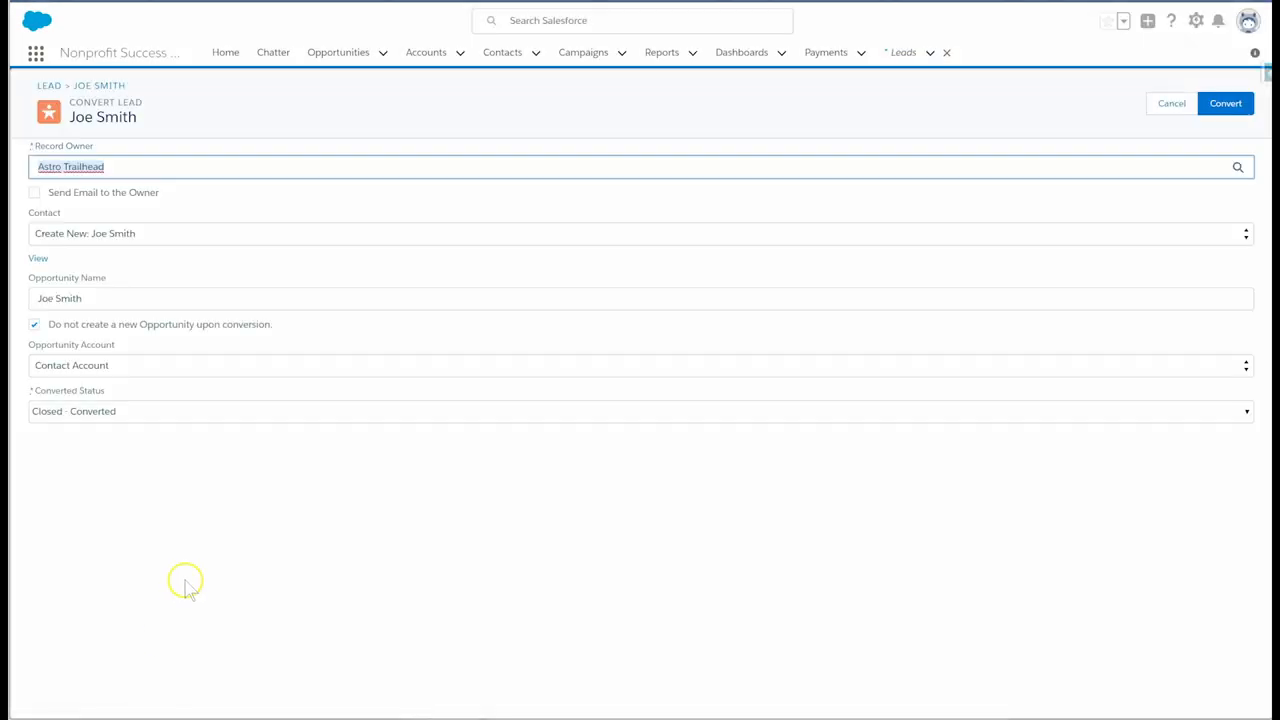
click(34, 192)
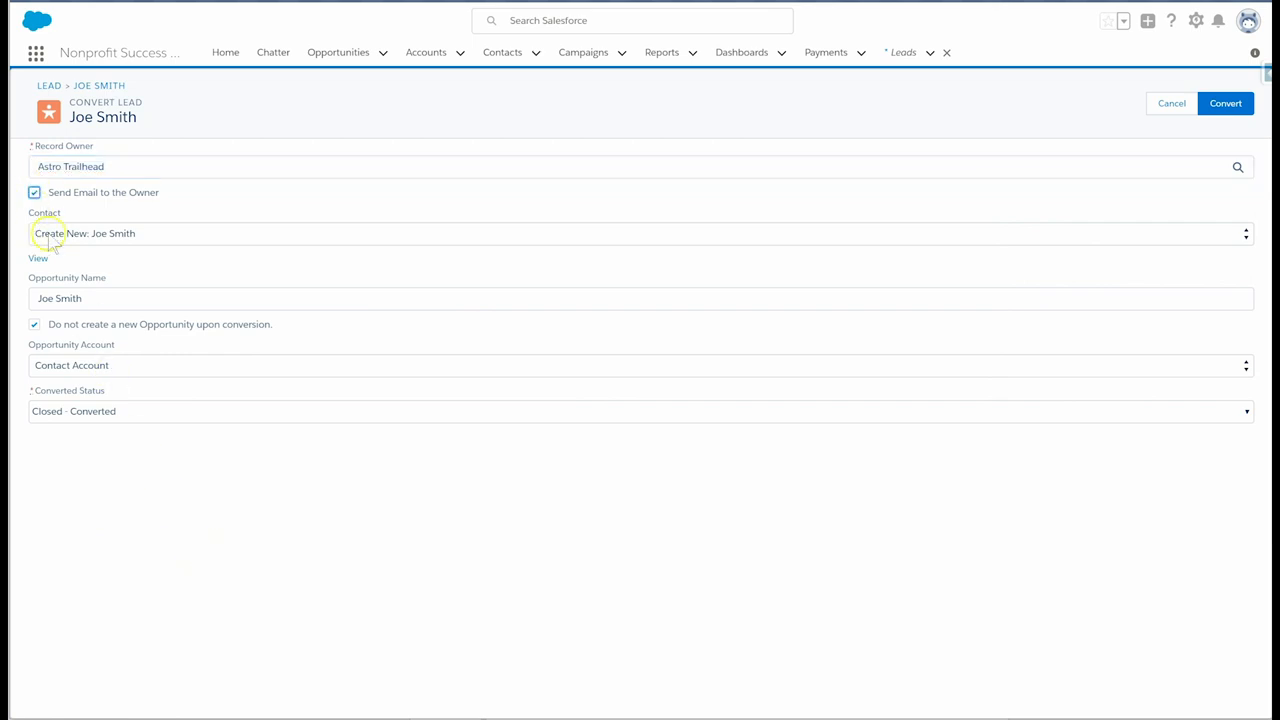
mouse_move(144, 542)
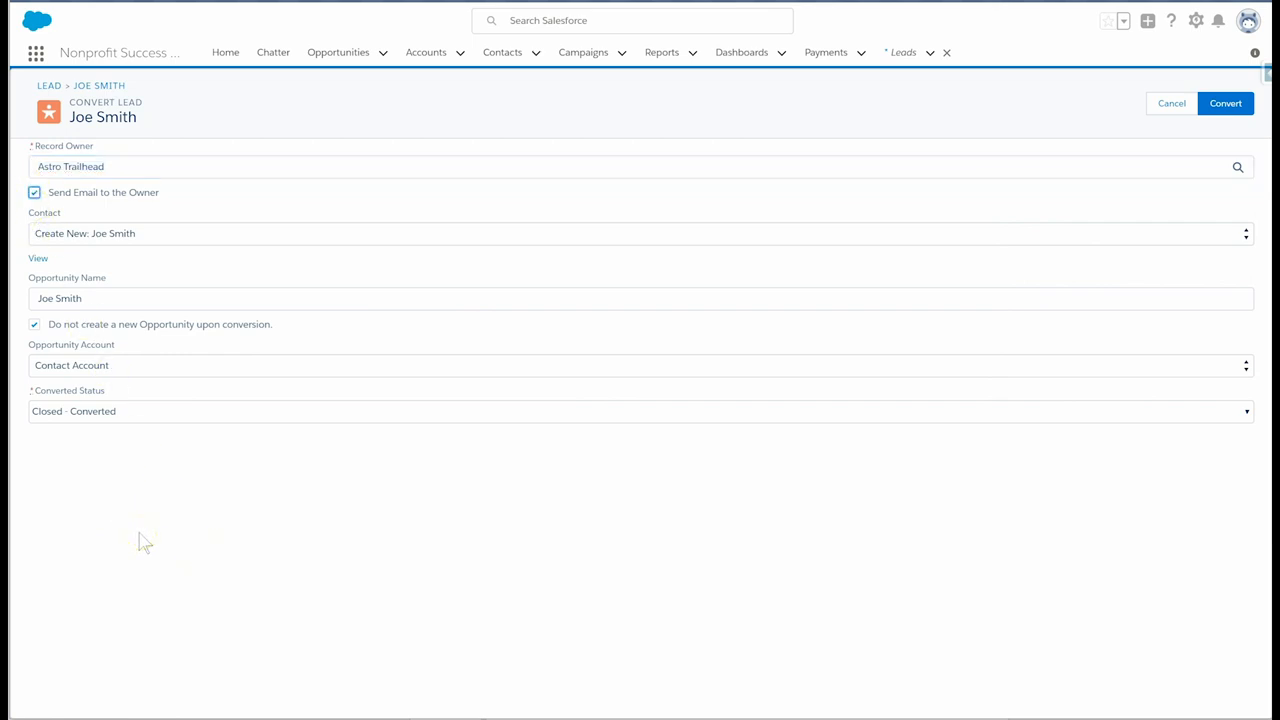
click(640, 232)
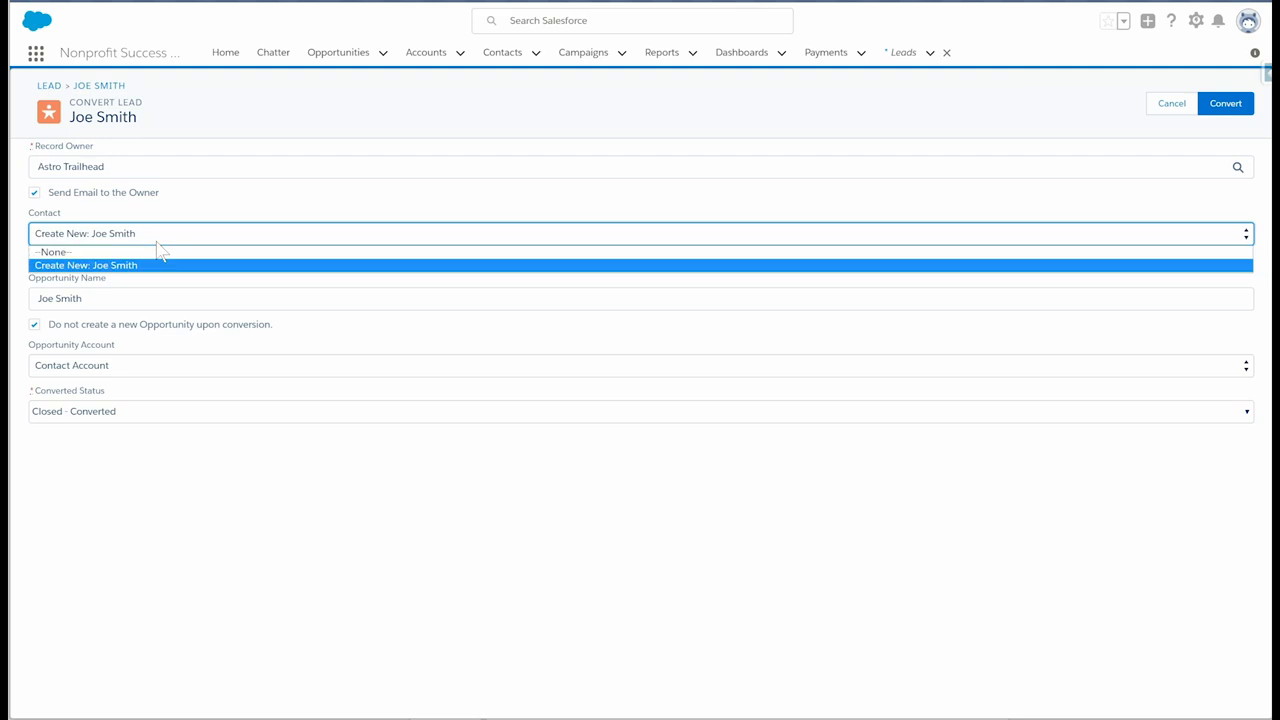
click(84, 264)
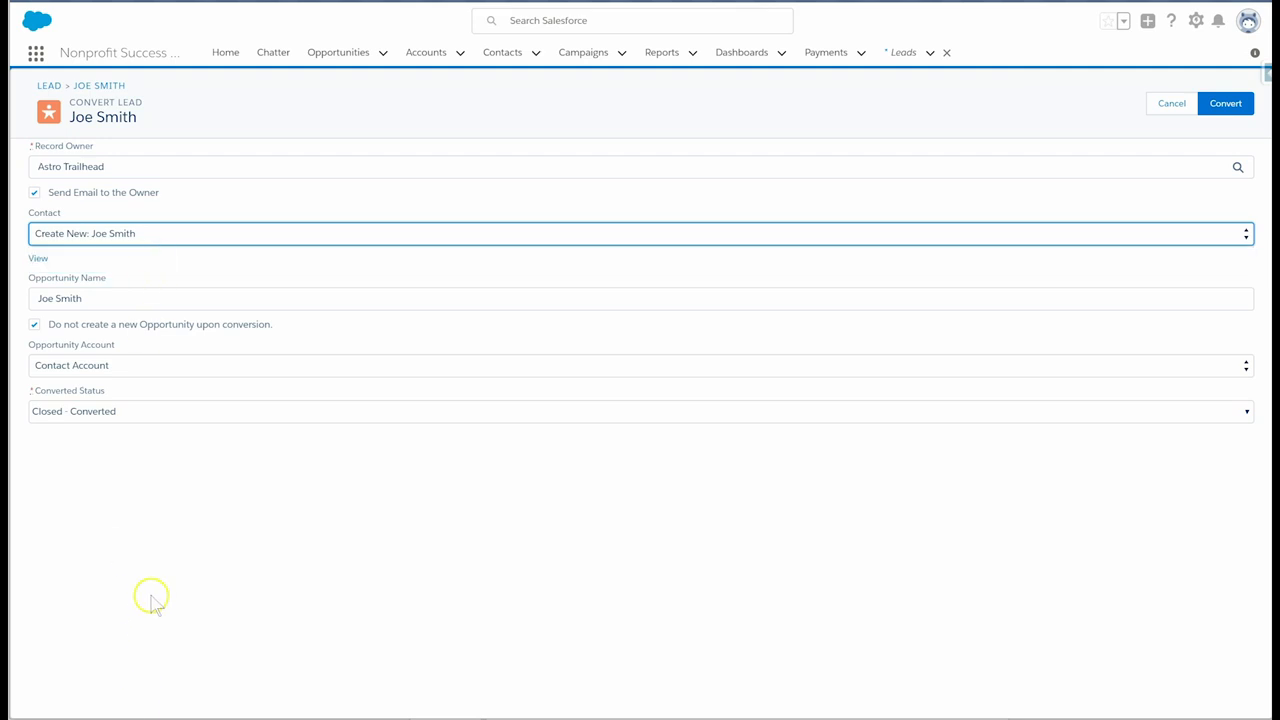
mouse_move(164, 536)
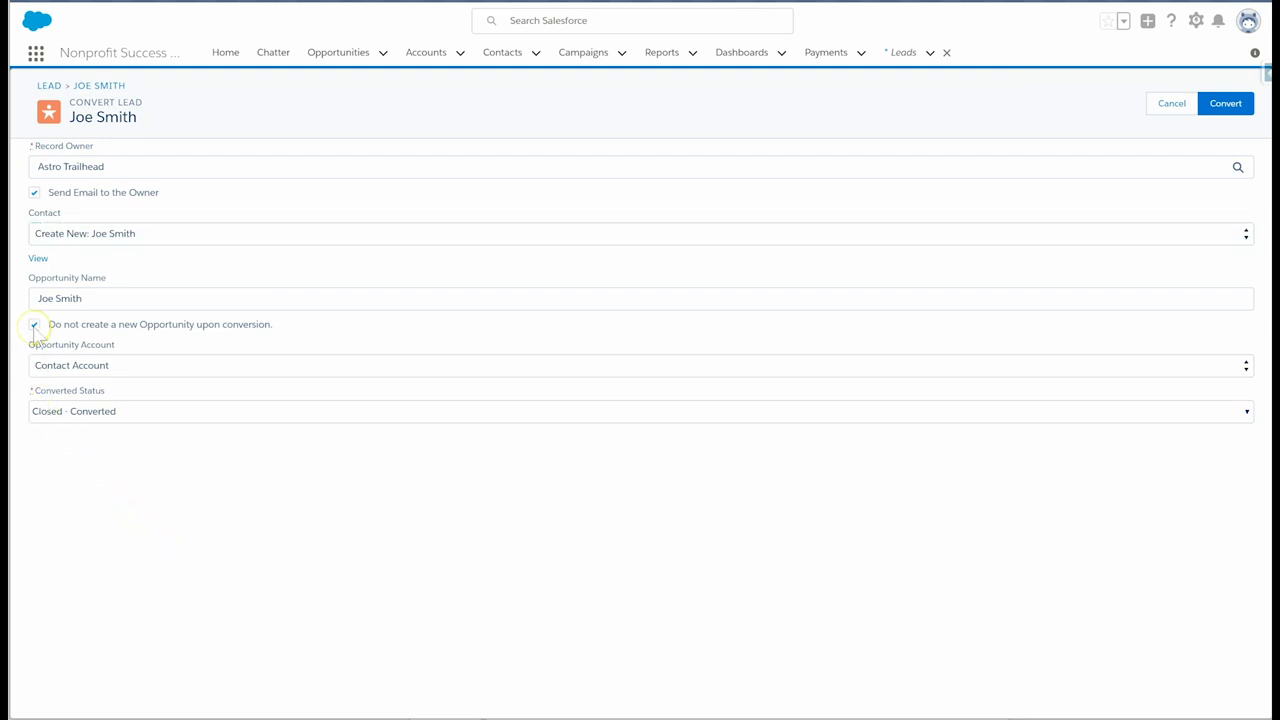
Allow an opportunity on the contact's account and convert Joe Smith's lead.
click(34, 324)
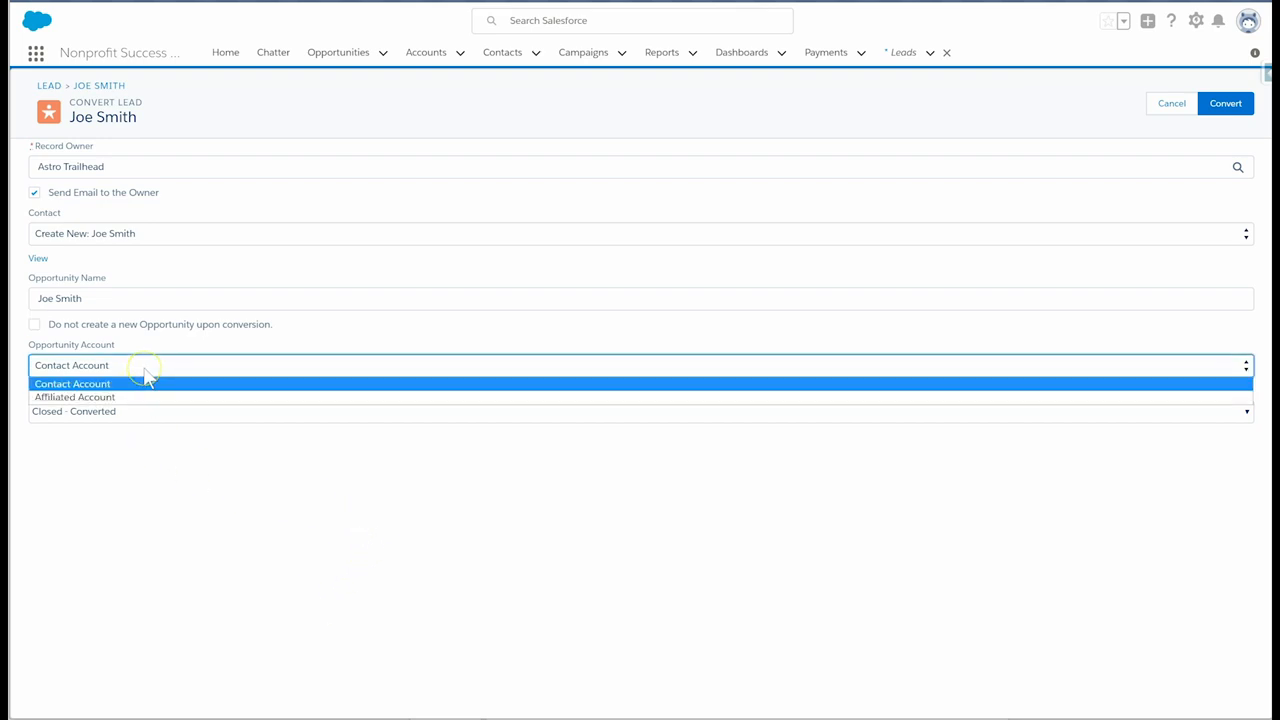
click(72, 384)
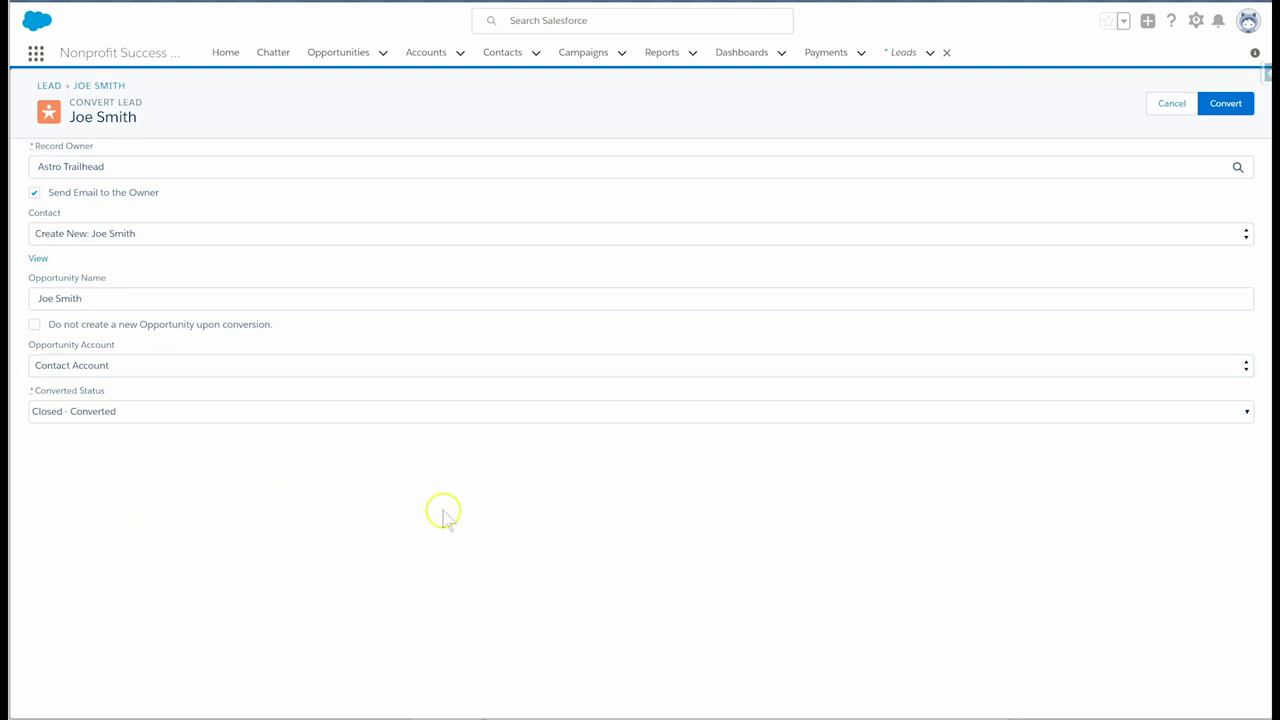
mouse_move(1074, 228)
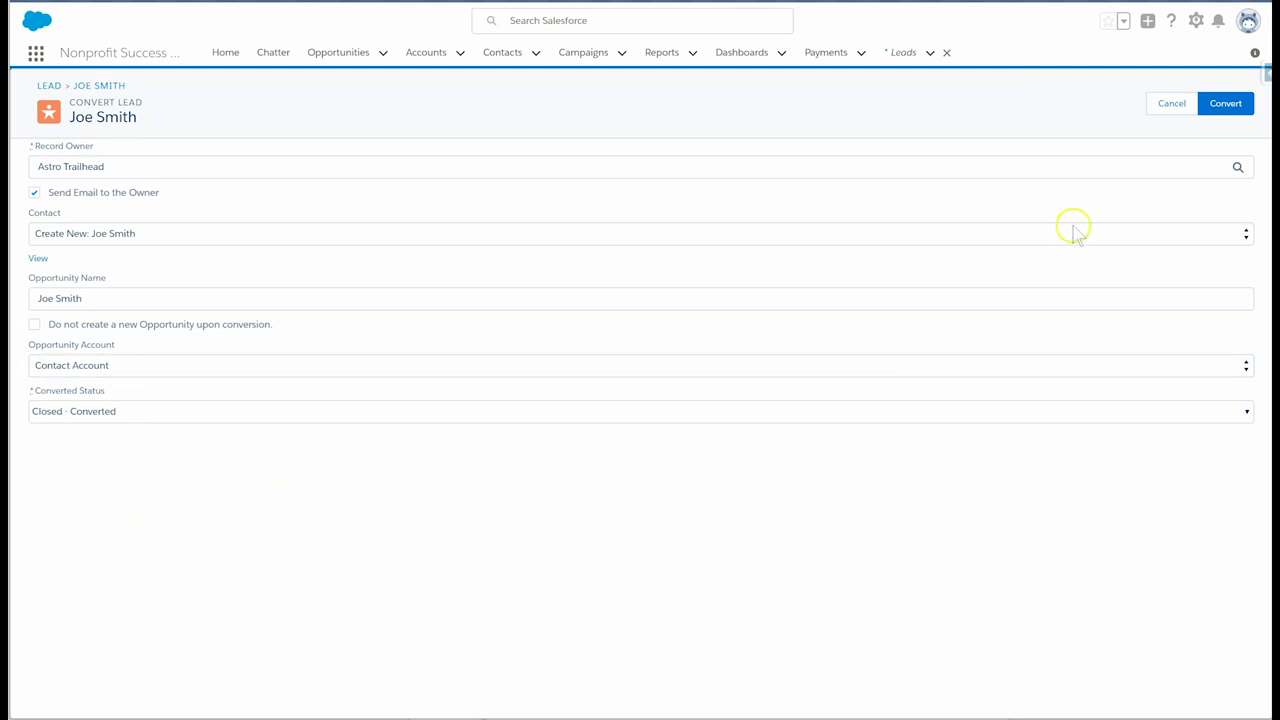
click(1224, 104)
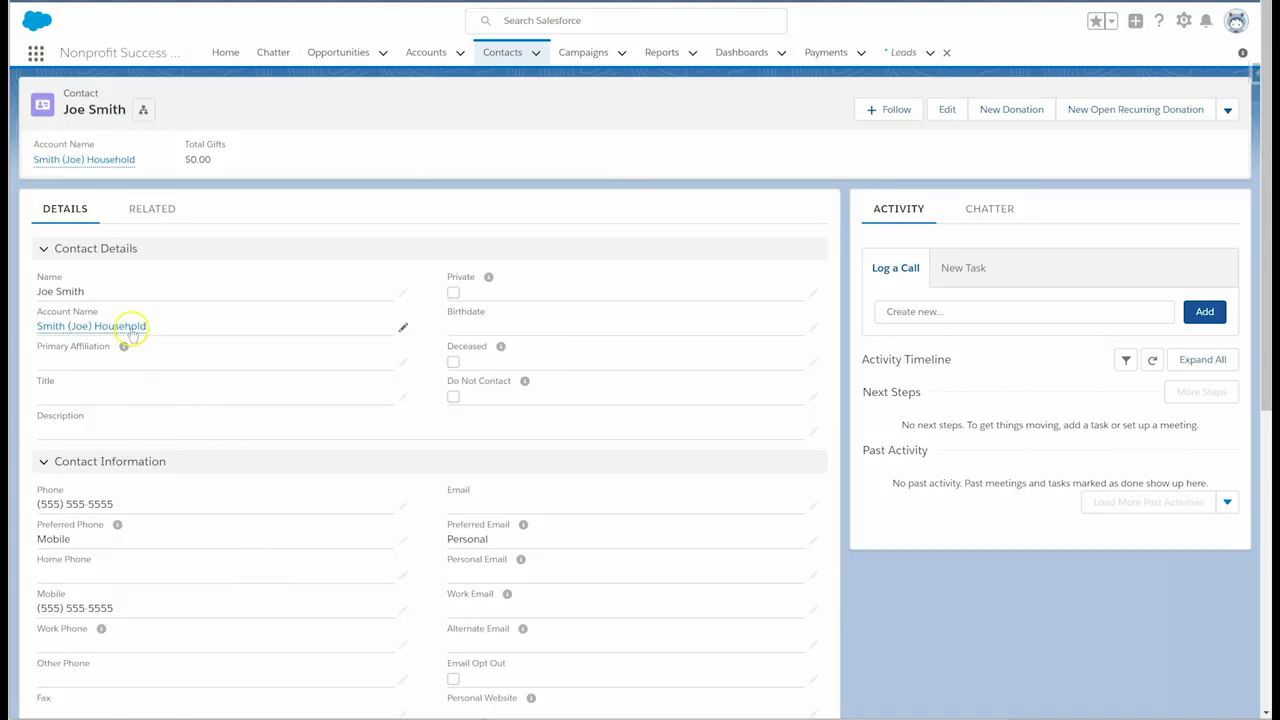
mouse_move(92, 326)
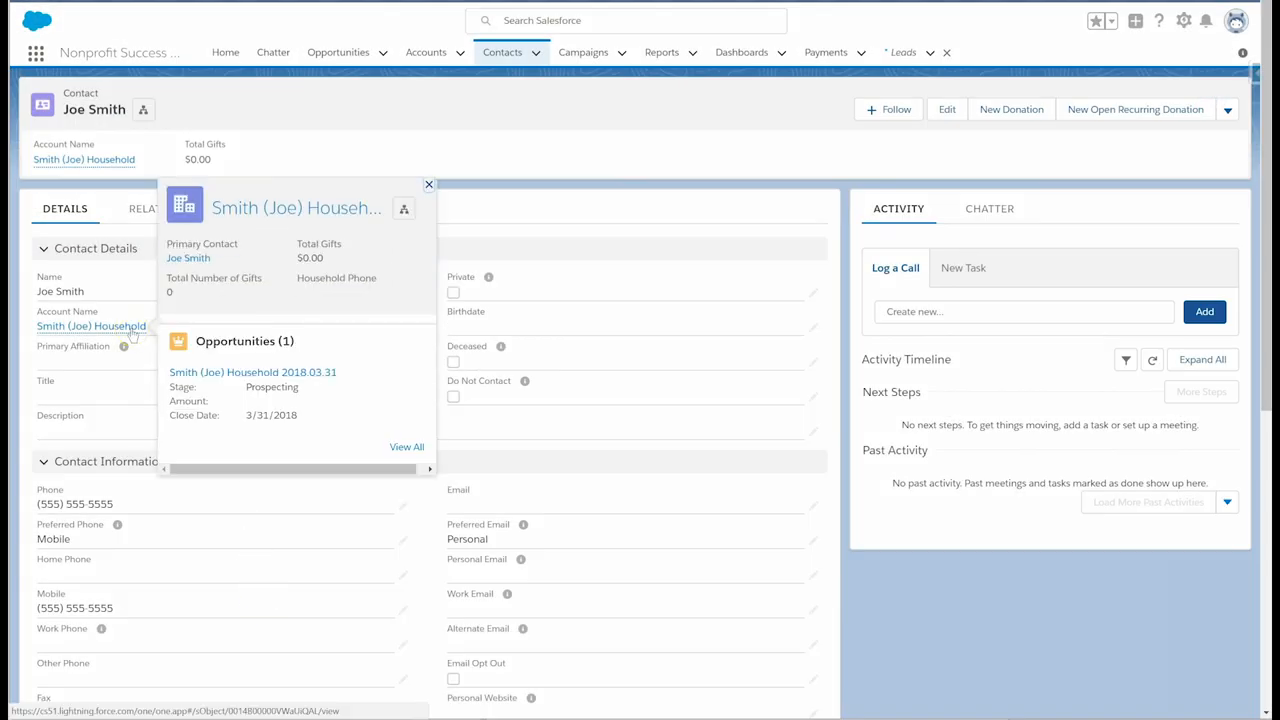
Review Joe Smith's household opportunity, then open Sarah Smith's lead.
scroll(down, 3)
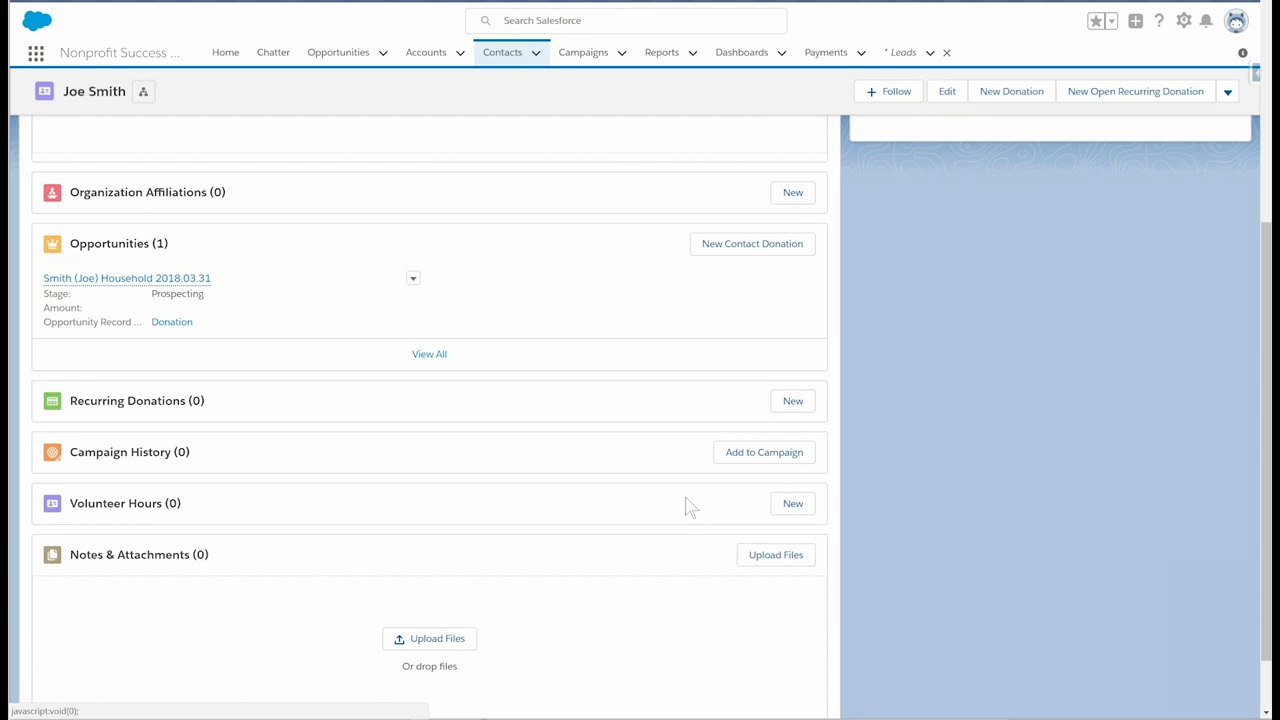
click(902, 52)
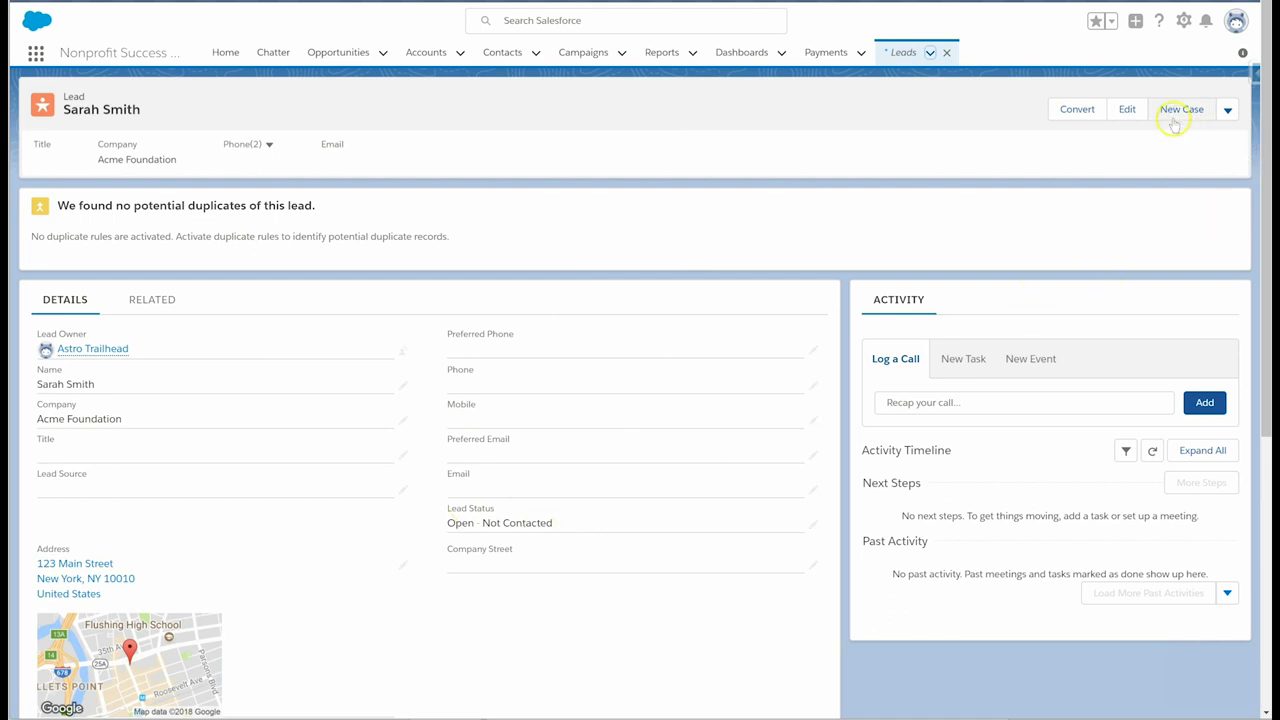
click(1076, 108)
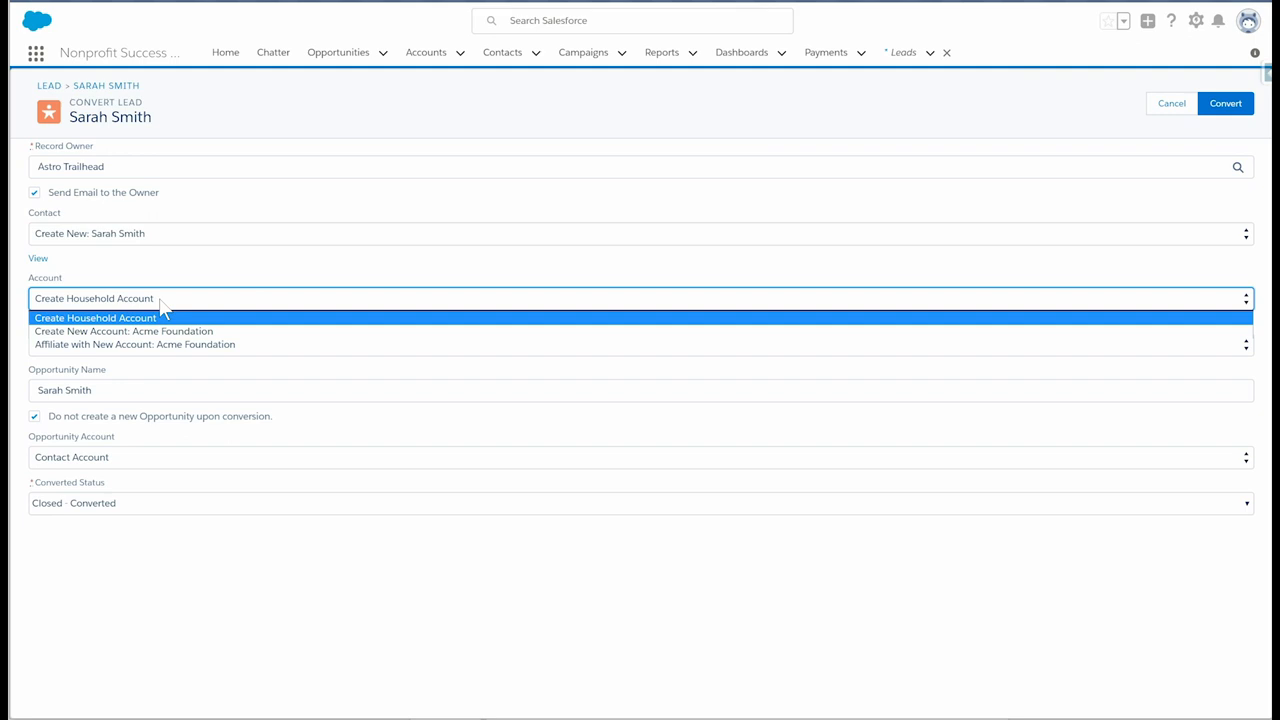
Create a household account for Sarah, keeping the Acme Foundation affiliation, and allow an opportunity.
click(96, 316)
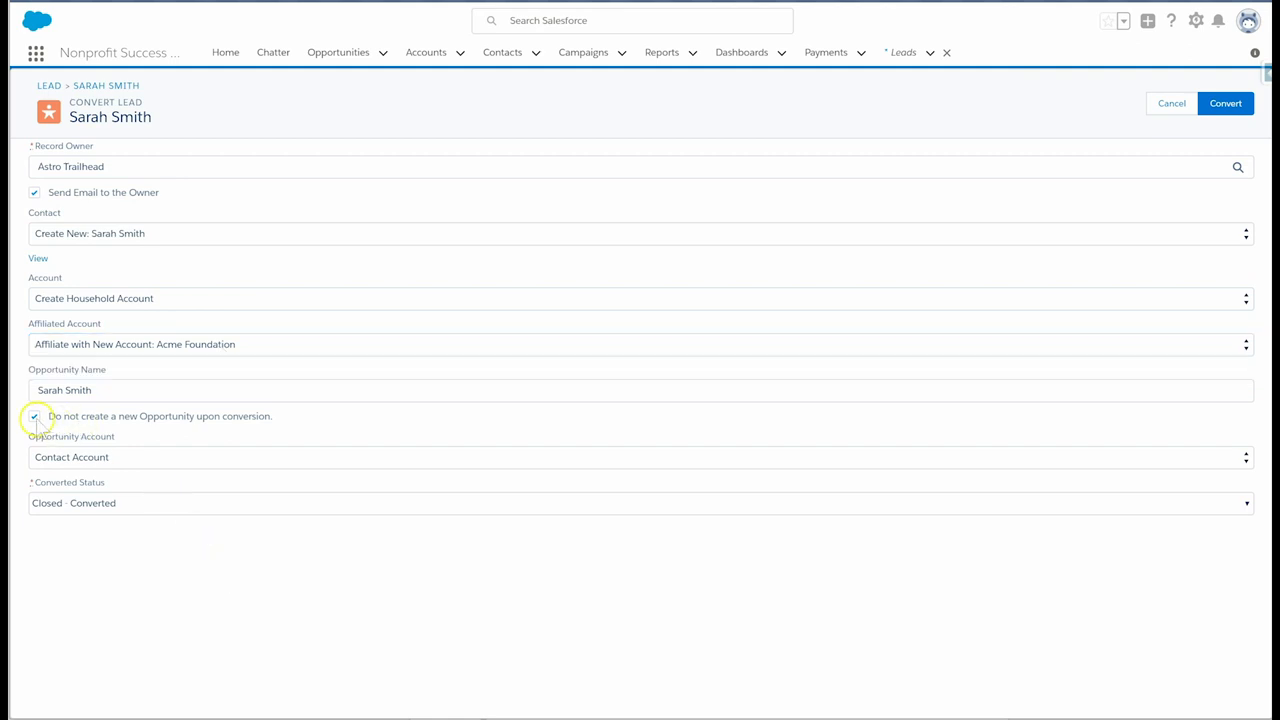
click(34, 416)
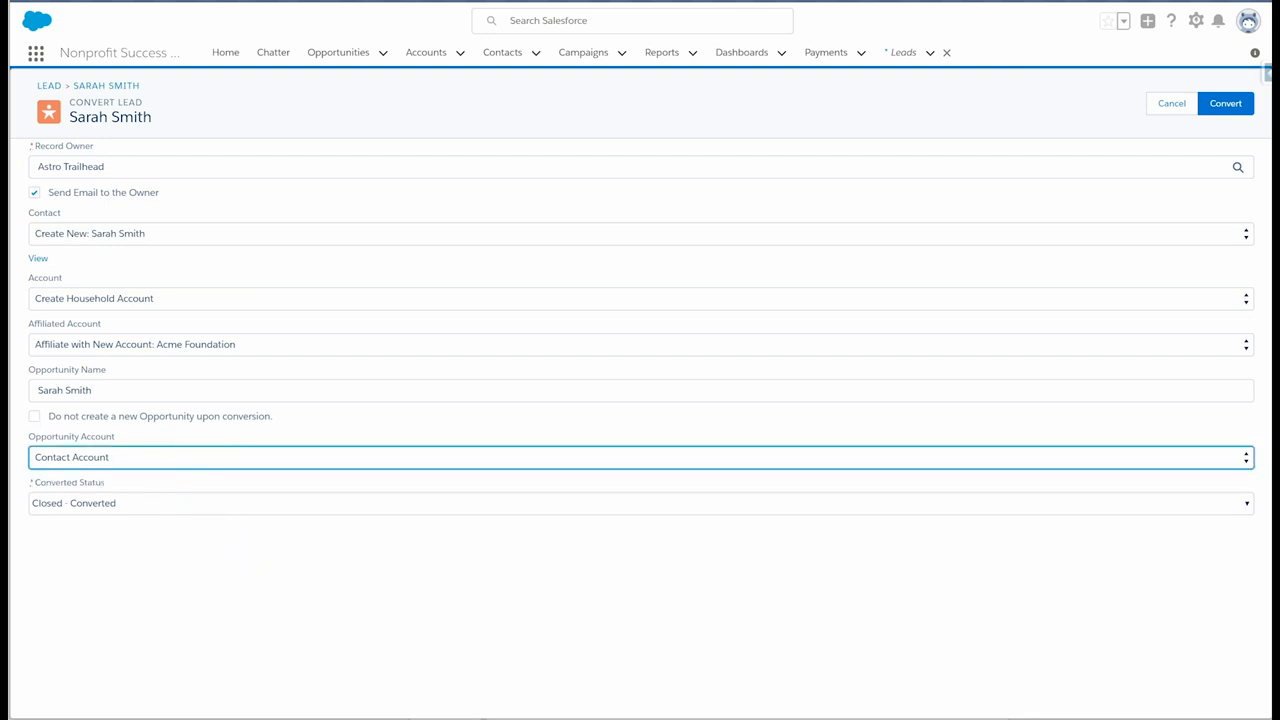
click(636, 456)
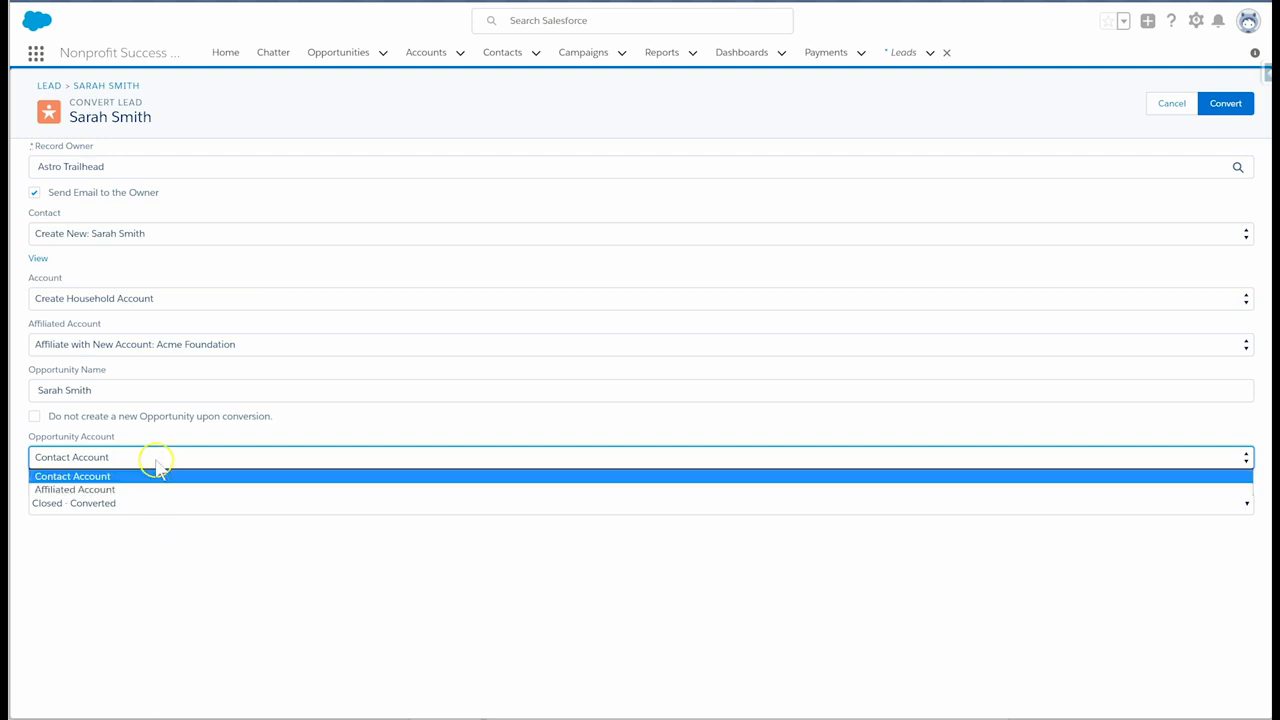
click(74, 488)
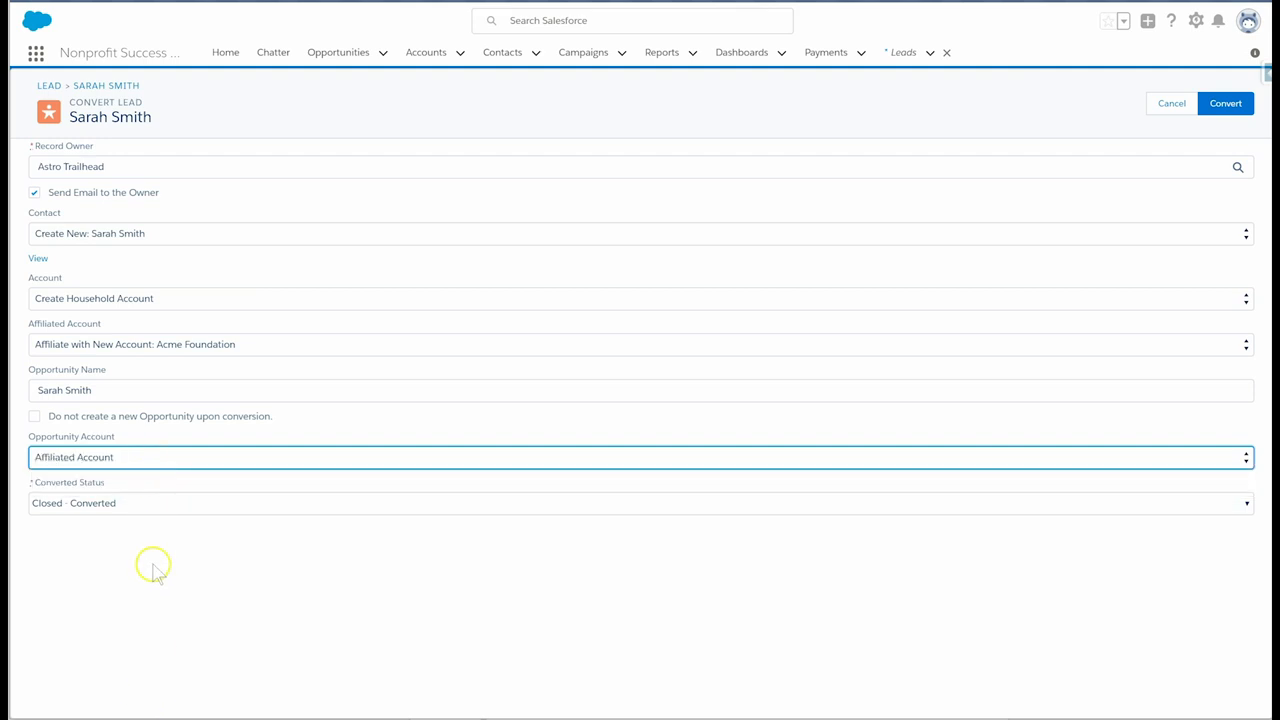
click(640, 456)
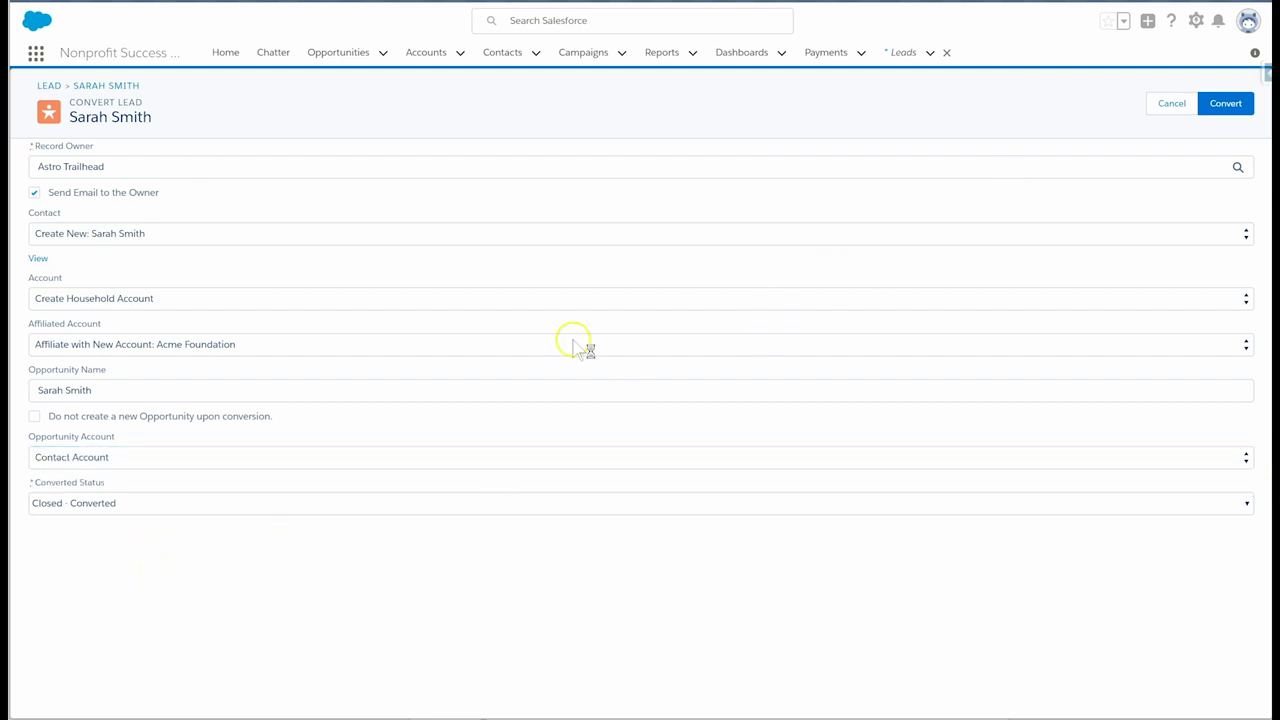
click(1224, 104)
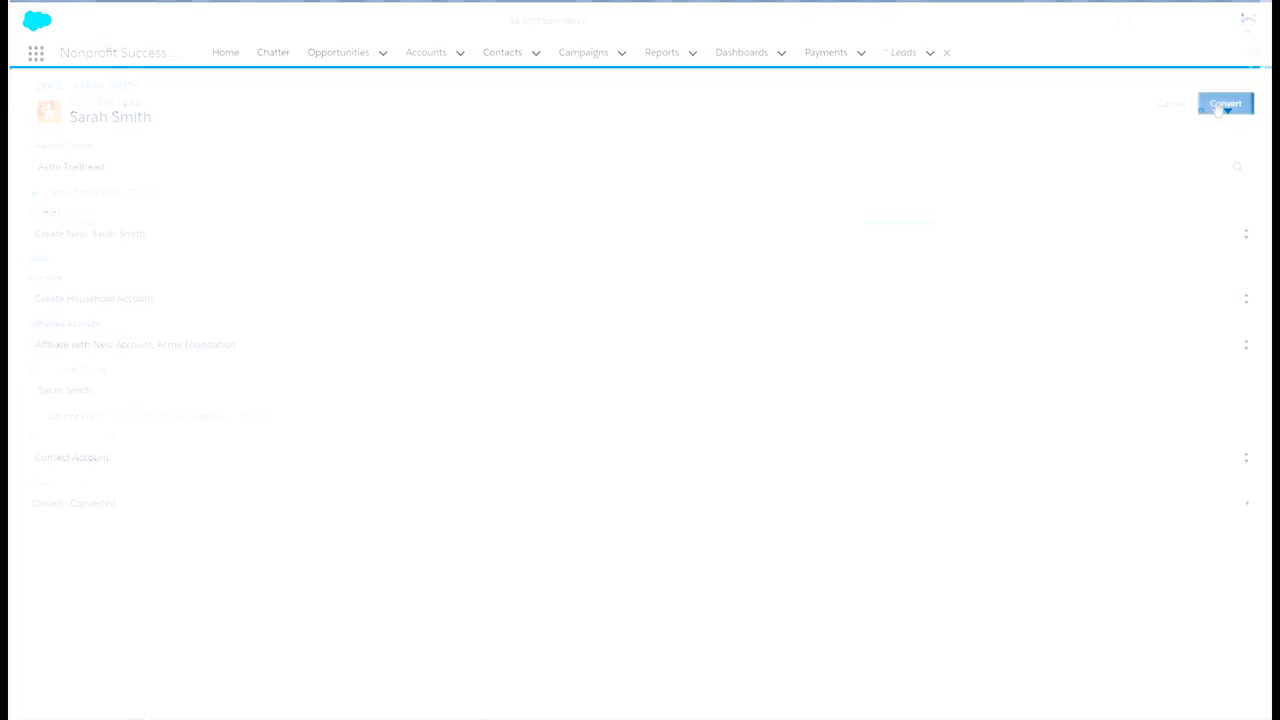
Confirm Sarah's Acme Foundation affiliation and open the Smith (Sarah) Household 2018.03.31 opportunity.
click(1224, 104)
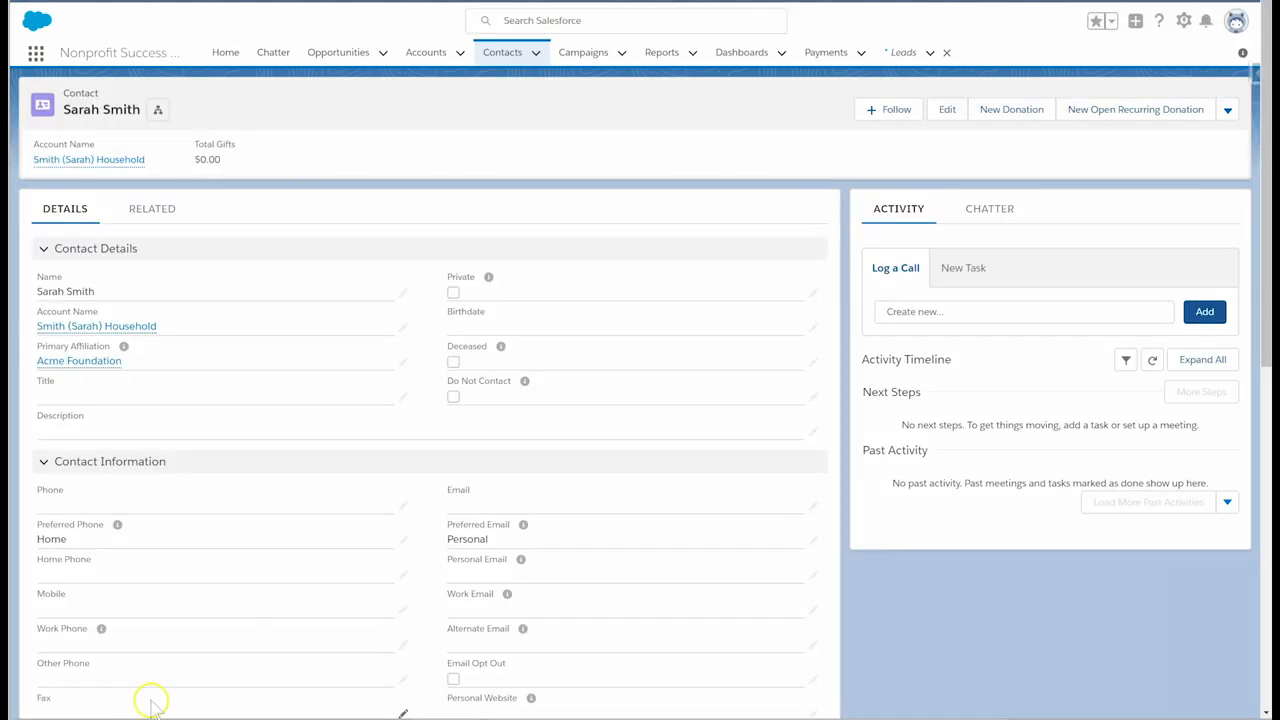
mouse_move(168, 690)
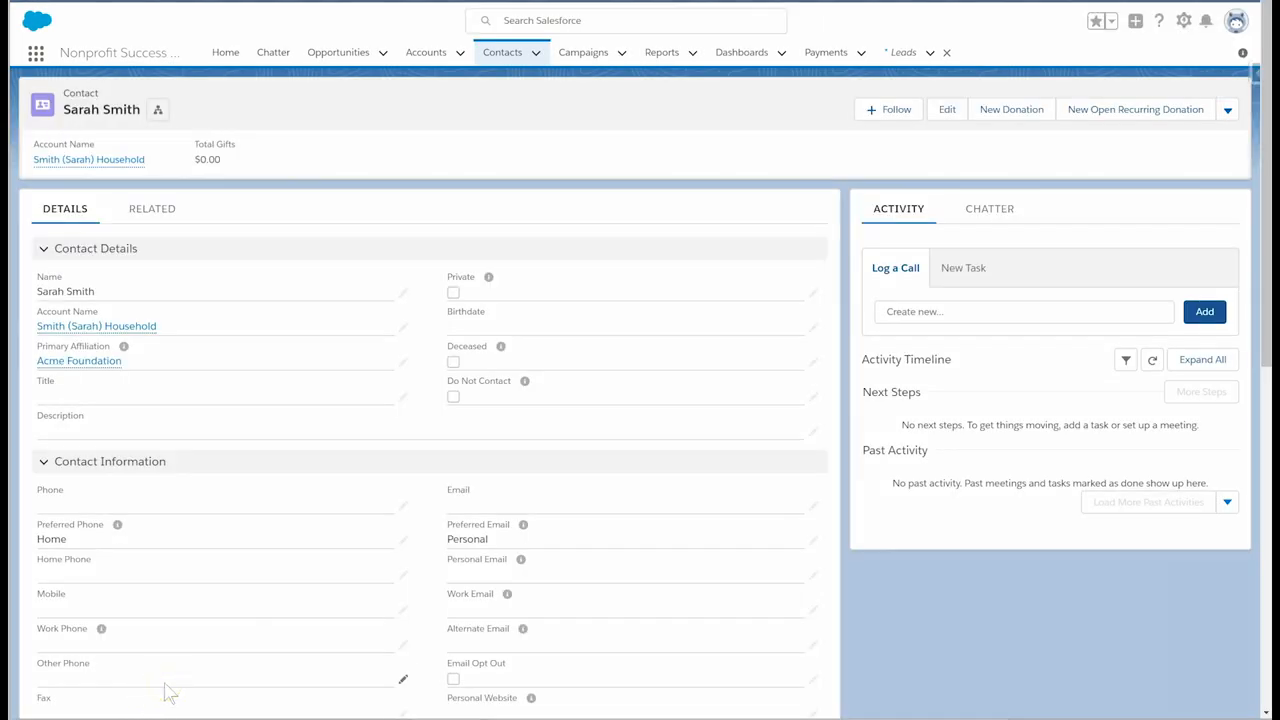
mouse_move(80, 360)
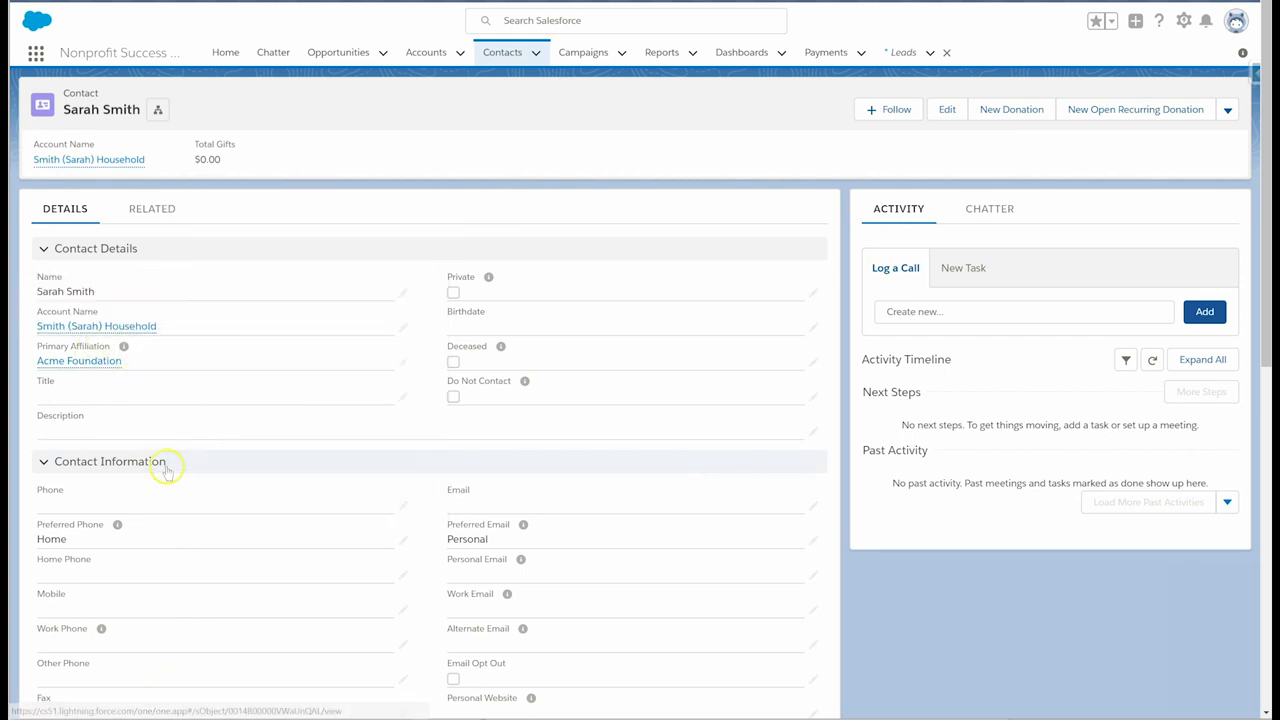
scroll(down, 3)
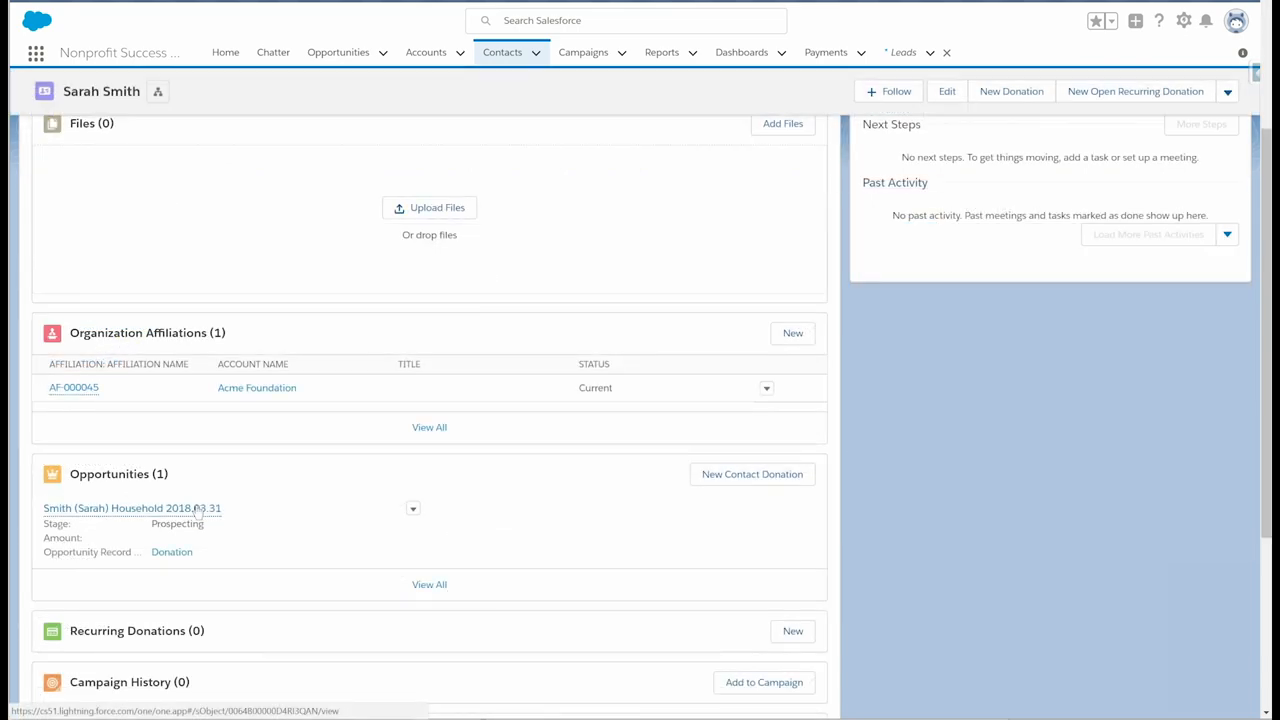
click(132, 508)
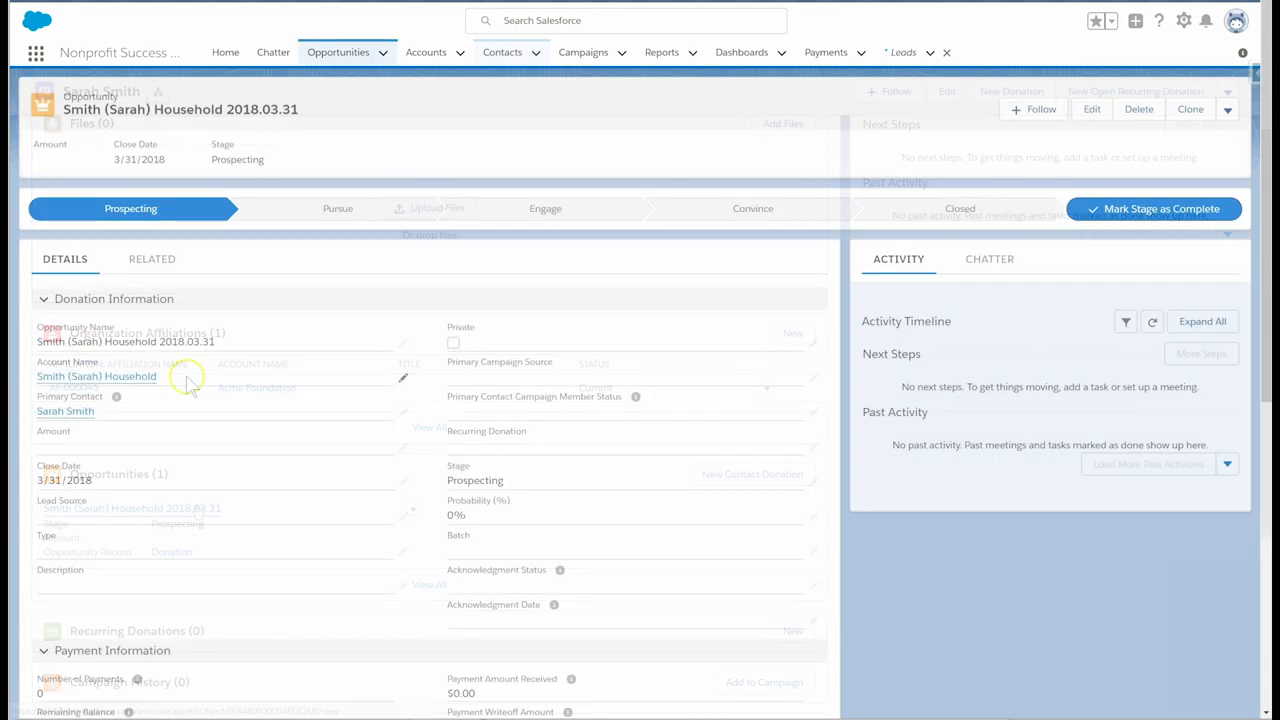